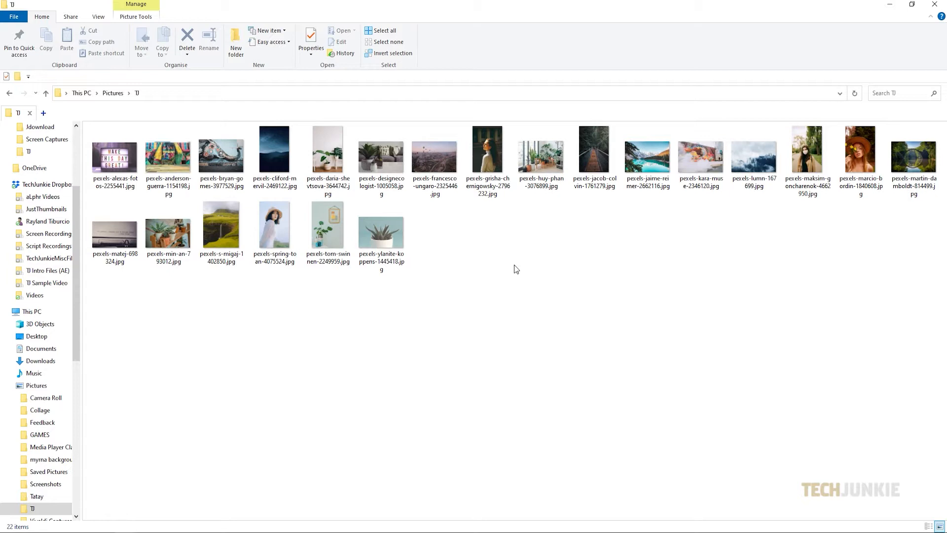
Select all 22 photos in the Pictures > TJ folder with Ctrl+A.
{"action": "key", "text": "ctrl+a"}
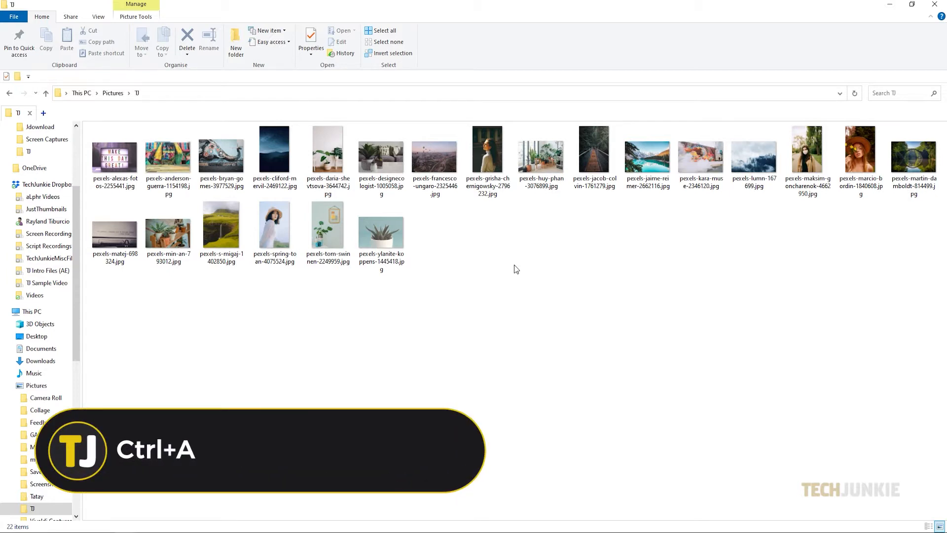
{"action": "key", "text": "ctrl+a"}
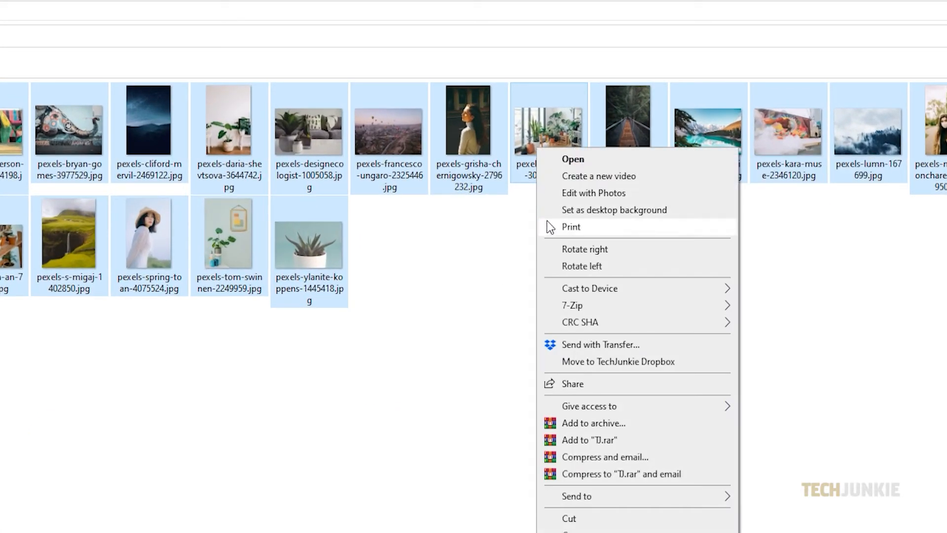
Choose Print from the context menu to start a print job for the selected photos.
{"action": "left_click", "coordinate": [570, 227]}
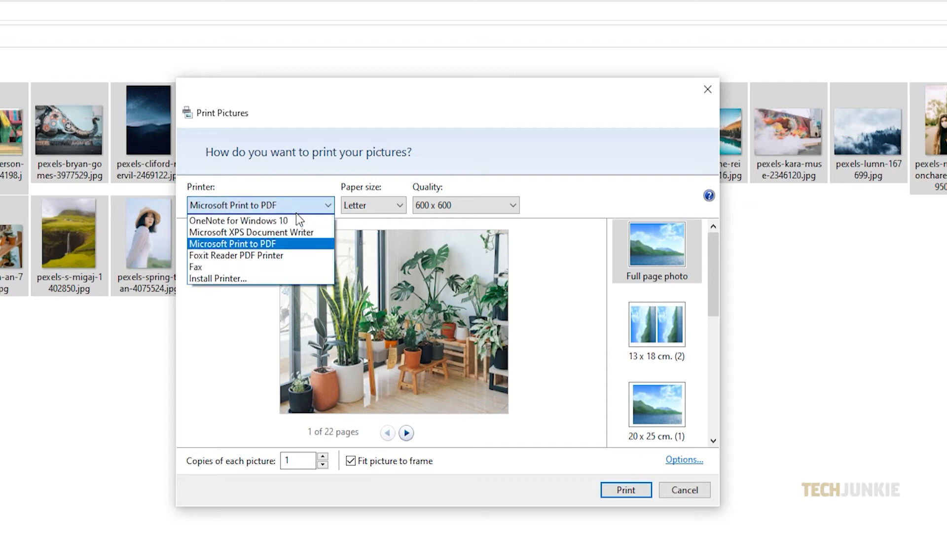
{"action": "mouse_move", "coordinate": [285, 250]}
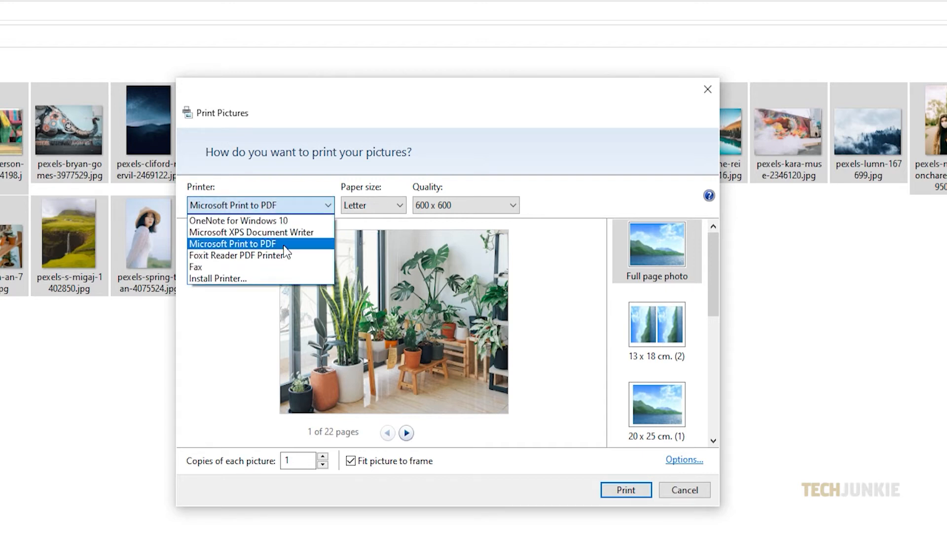
Keep Microsoft Print to PDF, set Legal paper and the two-per-page 13 x 18 cm layout.
{"action": "left_click", "coordinate": [373, 206]}
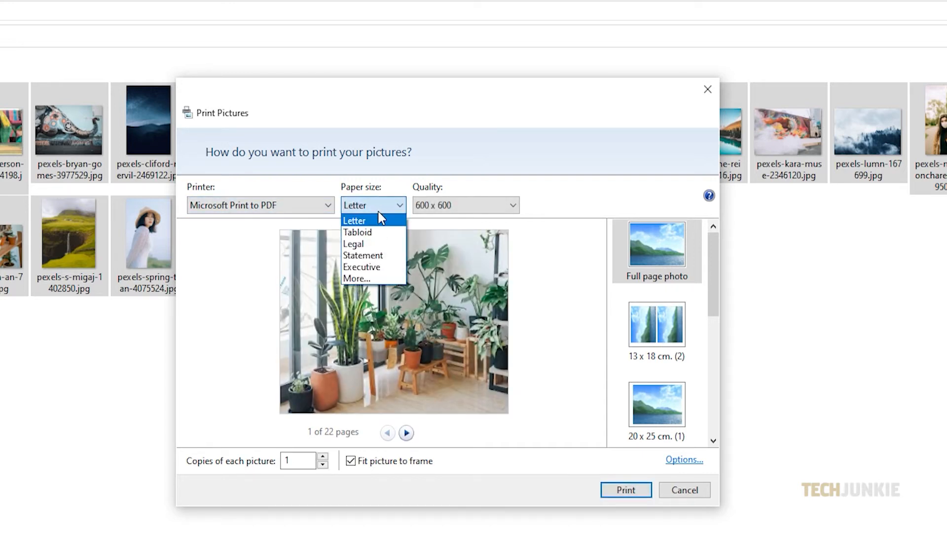
{"action": "left_click", "coordinate": [353, 243]}
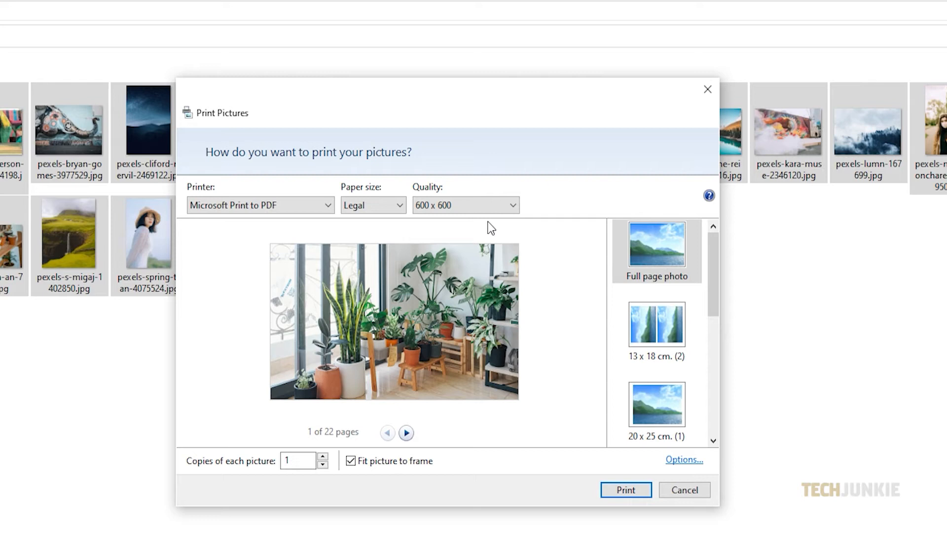
{"action": "left_click", "coordinate": [656, 325]}
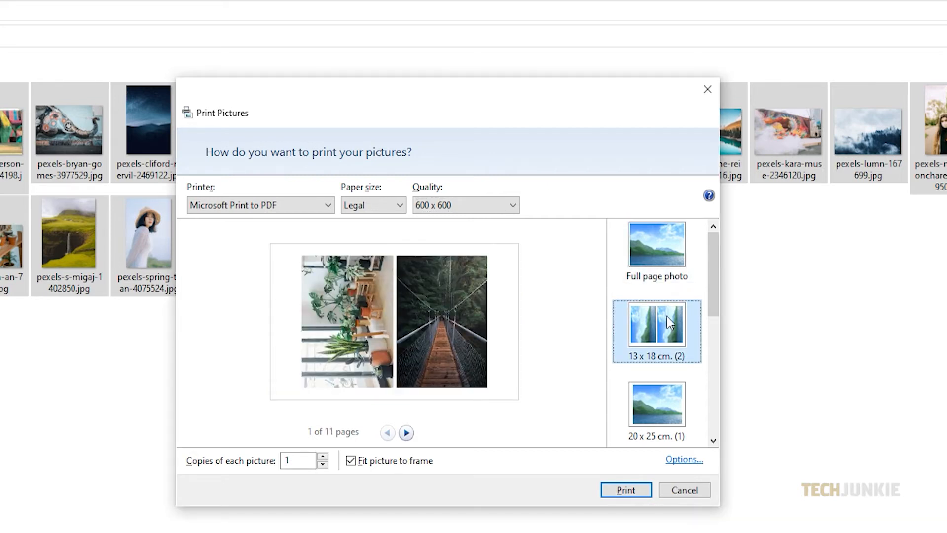
Switch to Full page photo, uncheck Fit picture to frame, set 2 copies and preview the pages.
{"action": "left_click", "coordinate": [657, 243]}
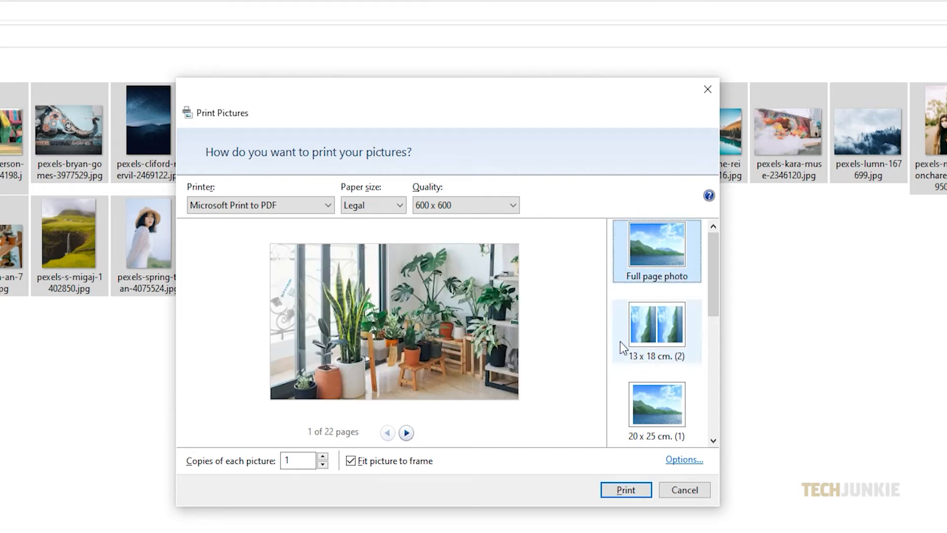
{"action": "left_click", "coordinate": [351, 461]}
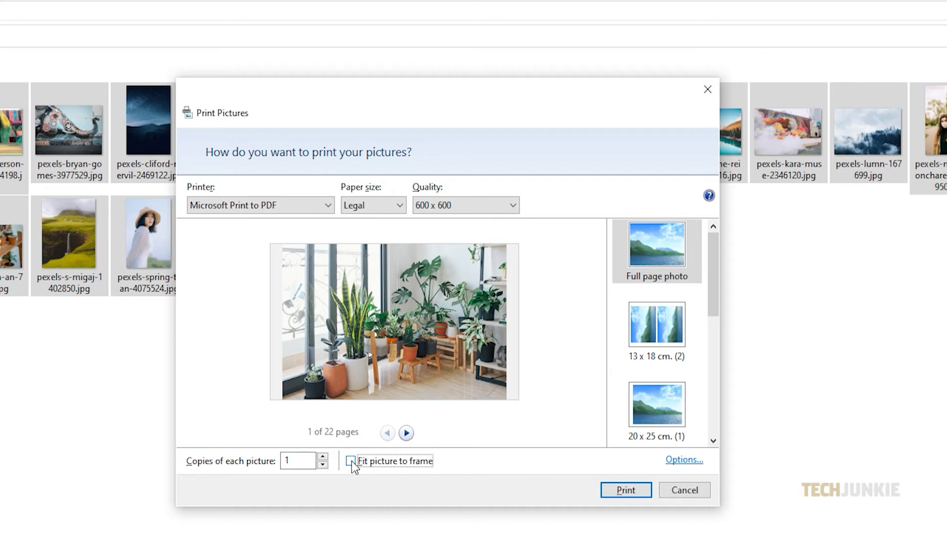
{"action": "left_click", "coordinate": [322, 455]}
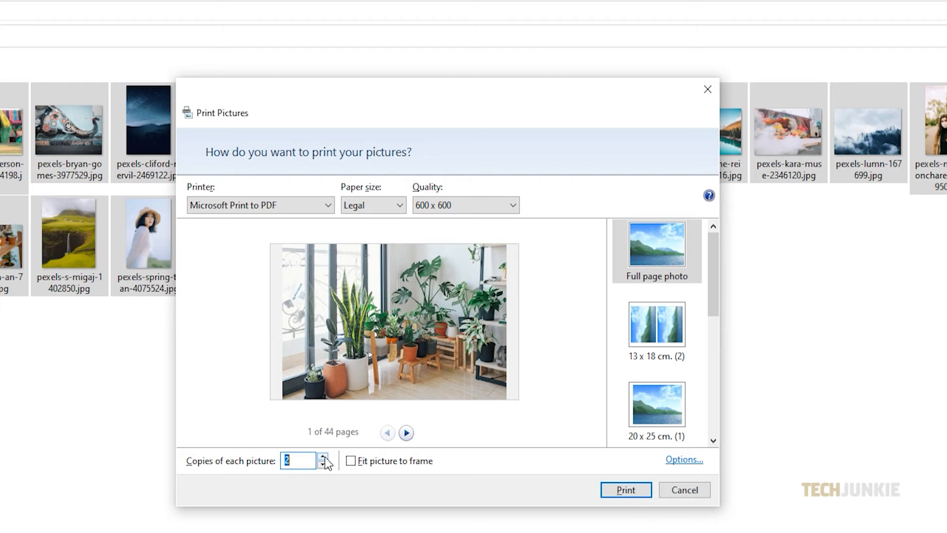
{"action": "mouse_move", "coordinate": [394, 456]}
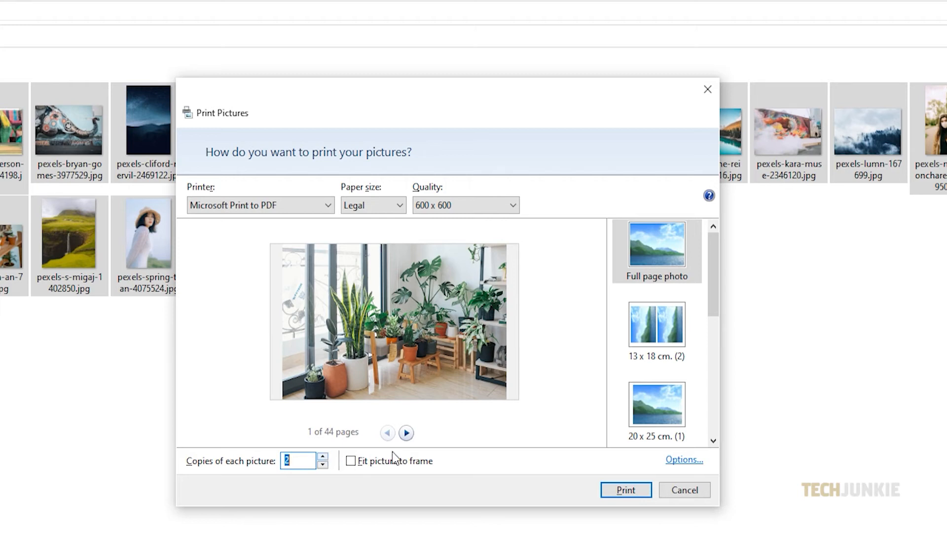
{"action": "left_click", "coordinate": [406, 433]}
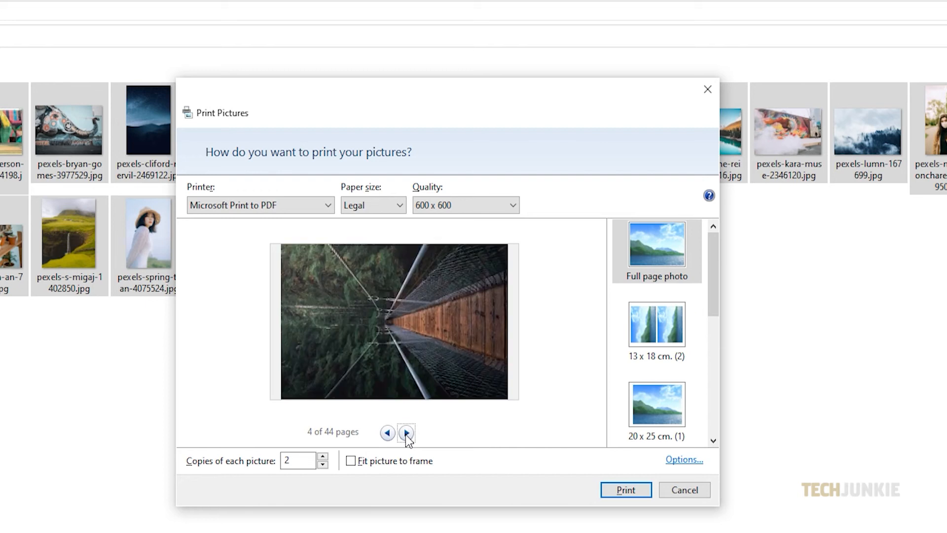
{"action": "left_click", "coordinate": [405, 433]}
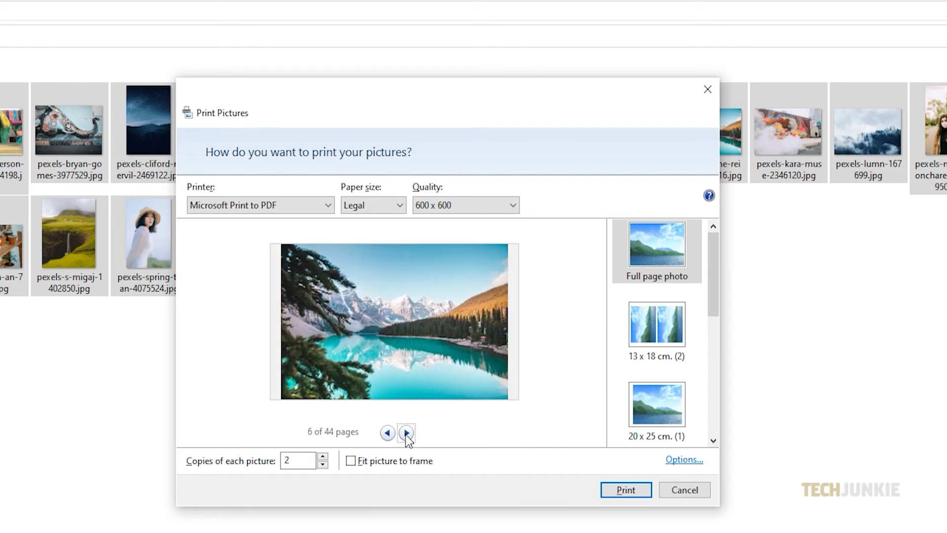
{"action": "mouse_move", "coordinate": [625, 490]}
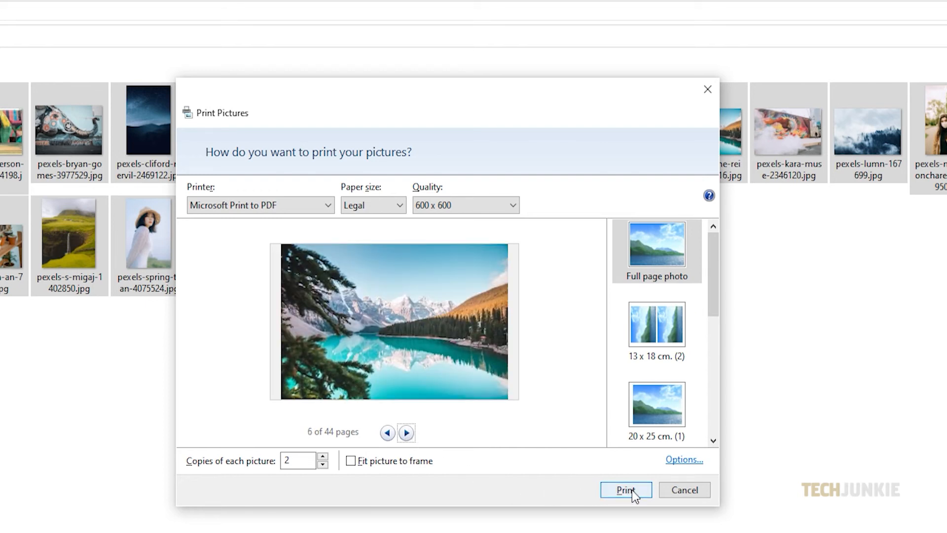
Print to PDF and save the file named 'Pho' in the TJ folder.
{"action": "left_click", "coordinate": [626, 489]}
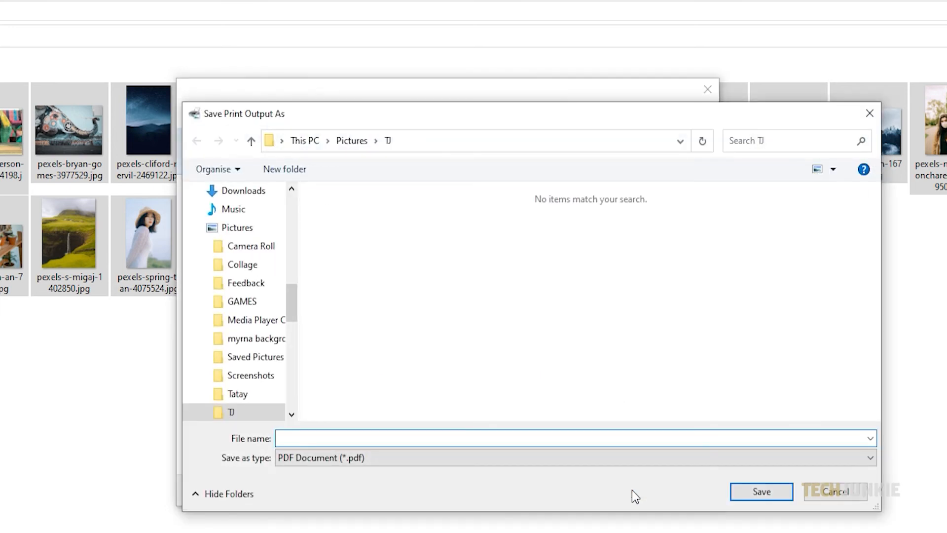
{"action": "type", "text": "P"}
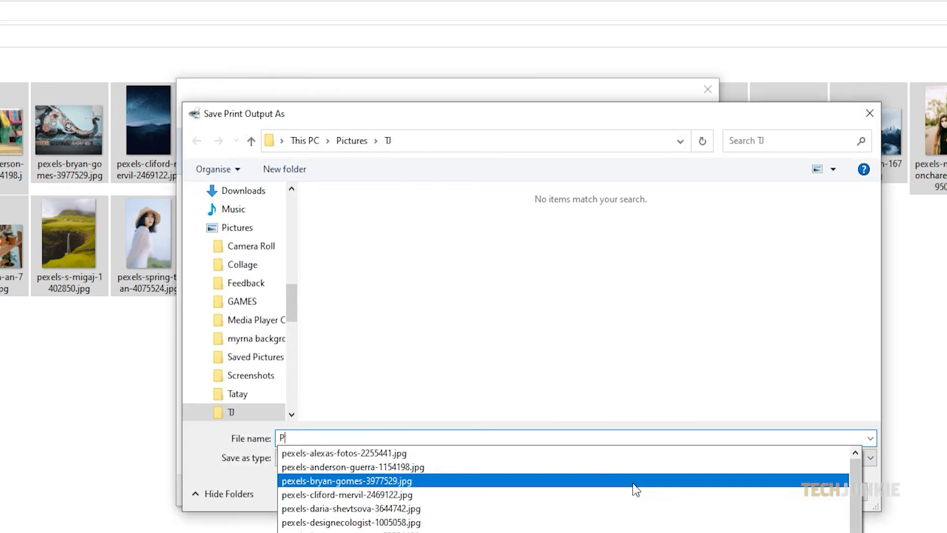
{"action": "type", "text": "ho"}
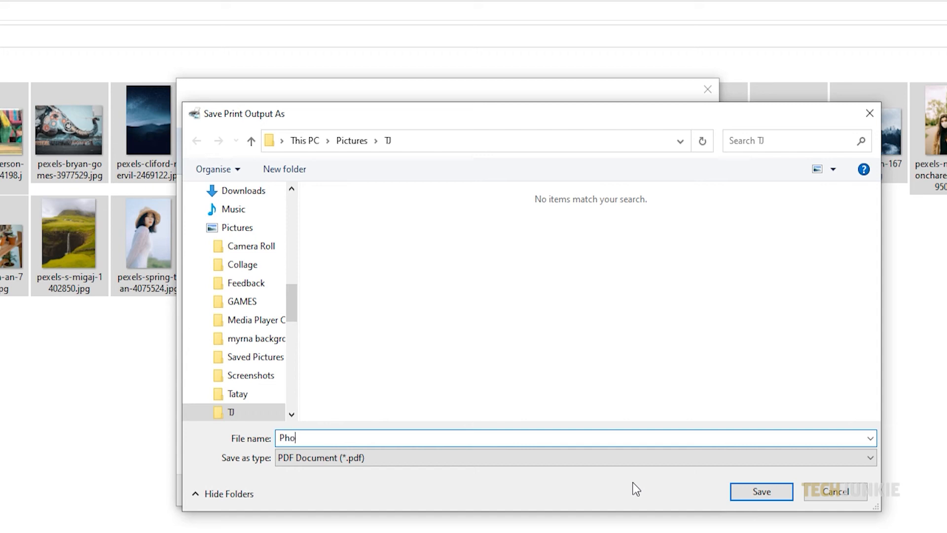
{"action": "left_click", "coordinate": [760, 492]}
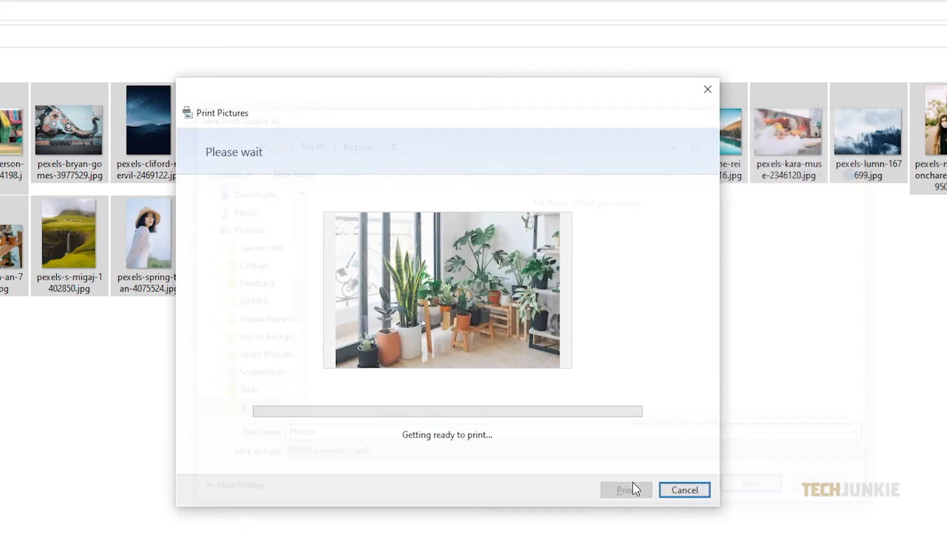